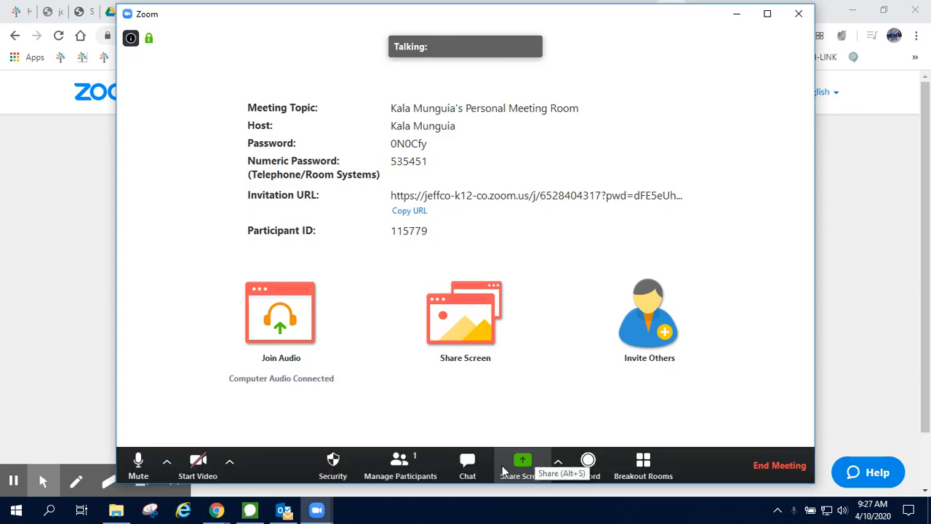
Share the entire screen with the meeting from the Share Screen Basic tab.
click(522, 466)
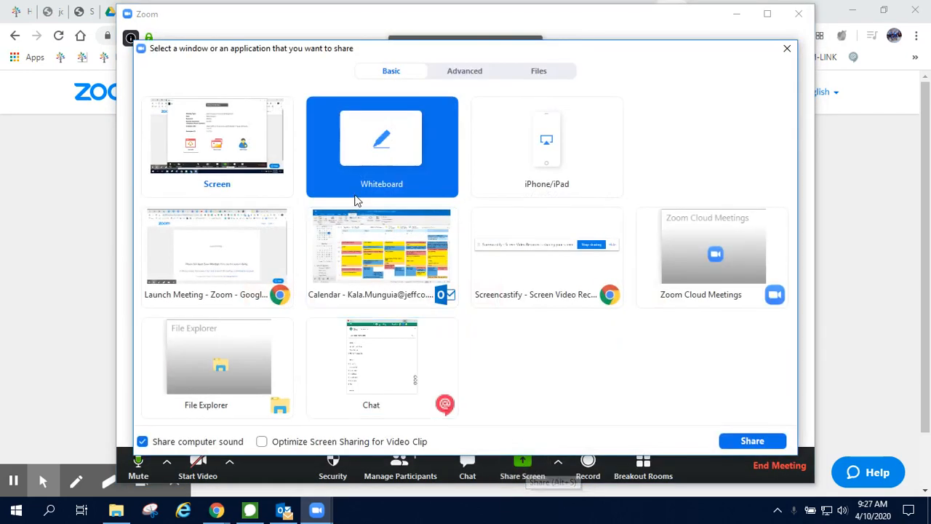
click(217, 145)
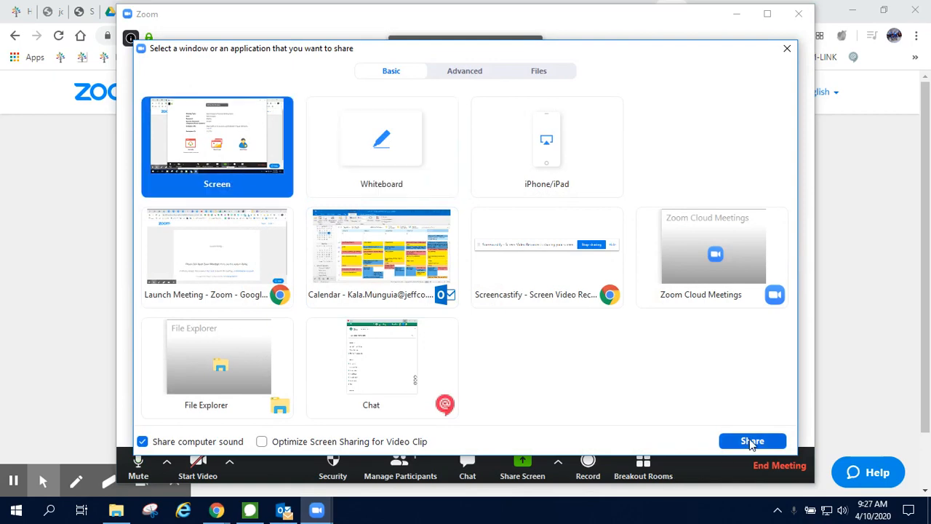
click(752, 441)
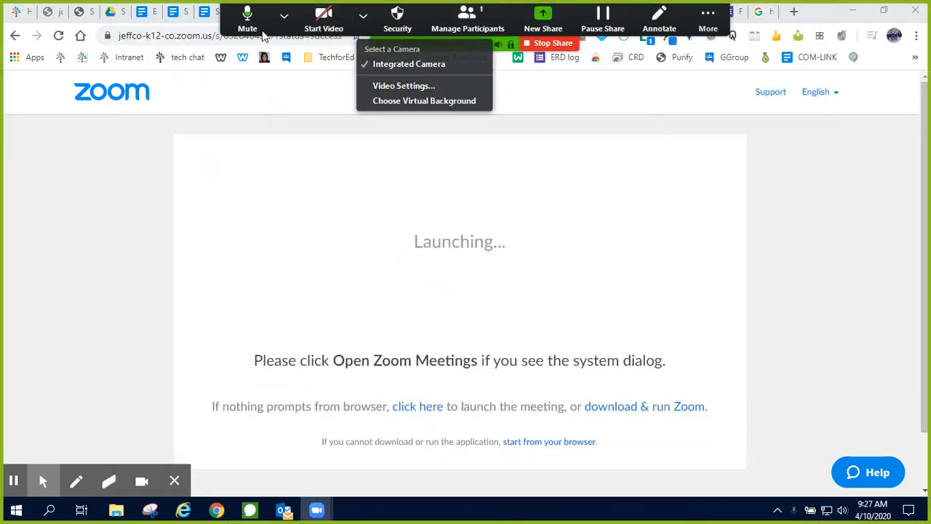
click(706, 18)
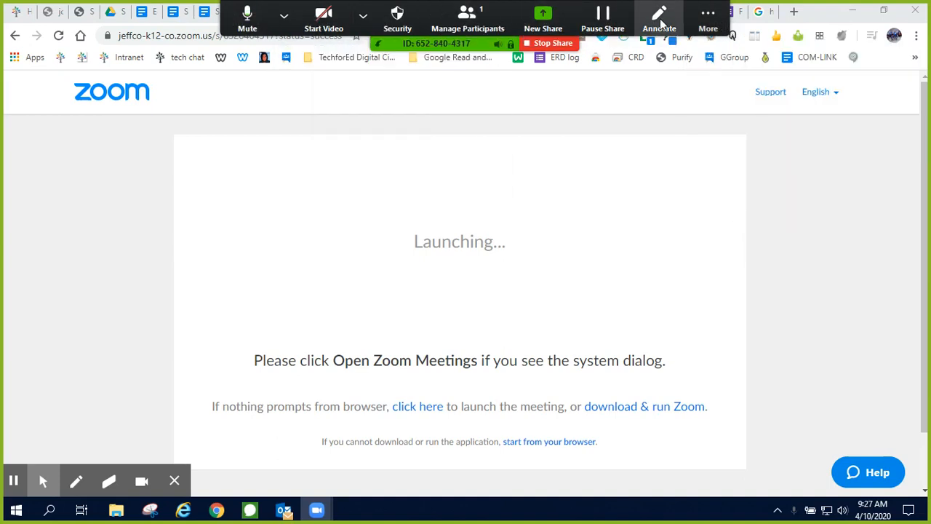
Add a text annotation reading 'This is great!' beside the Launching message.
click(659, 17)
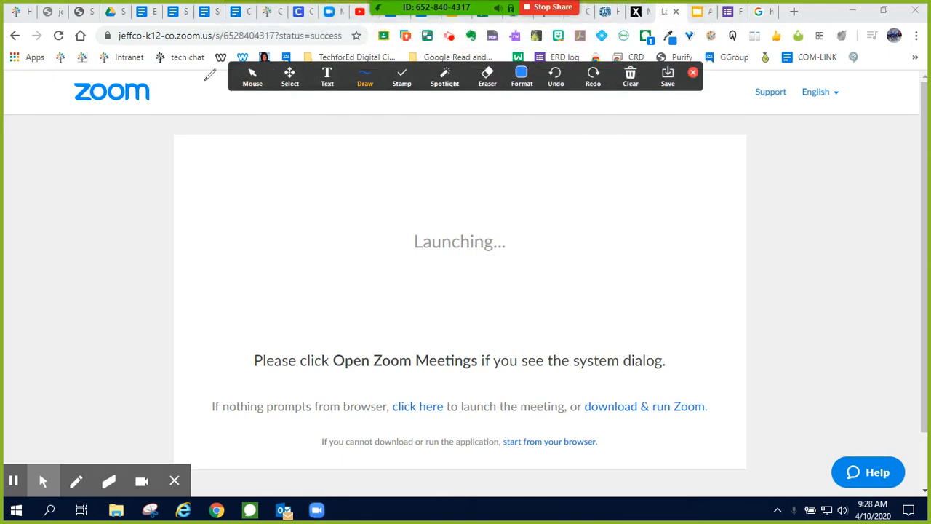
click(251, 75)
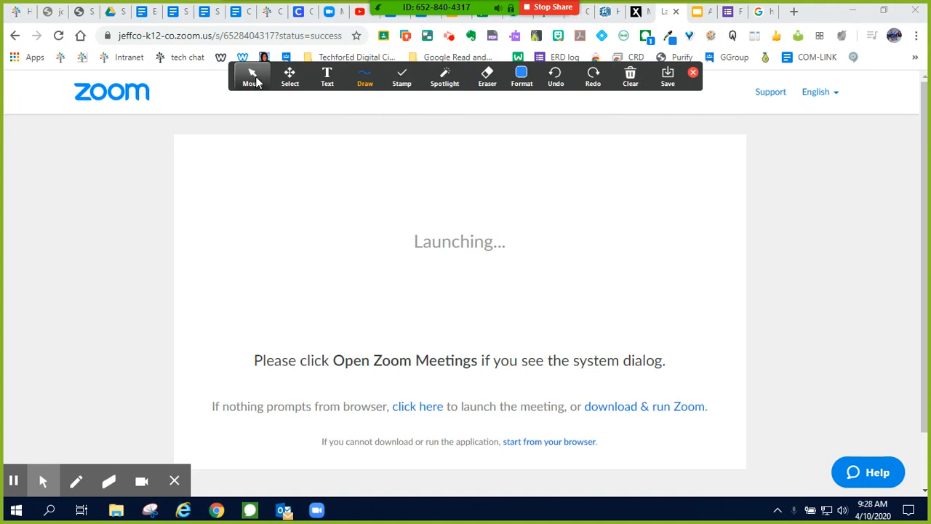
click(252, 76)
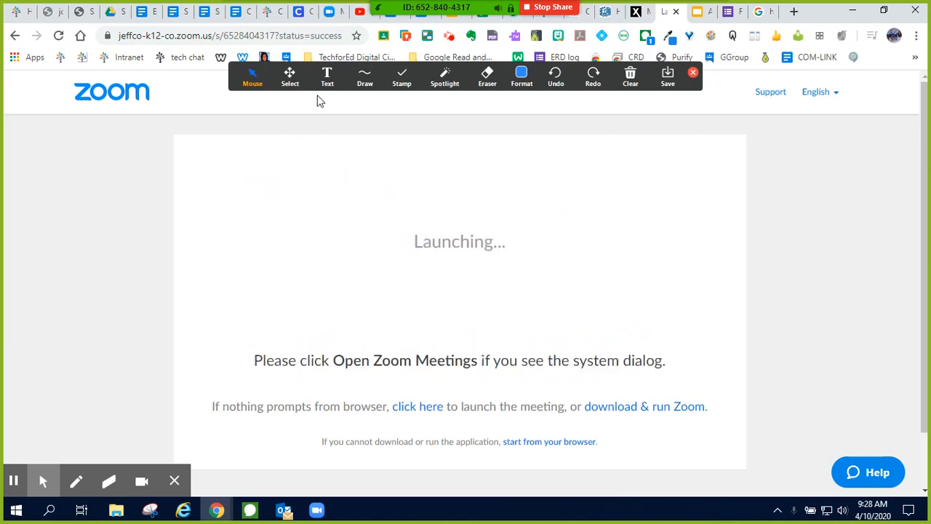
click(326, 76)
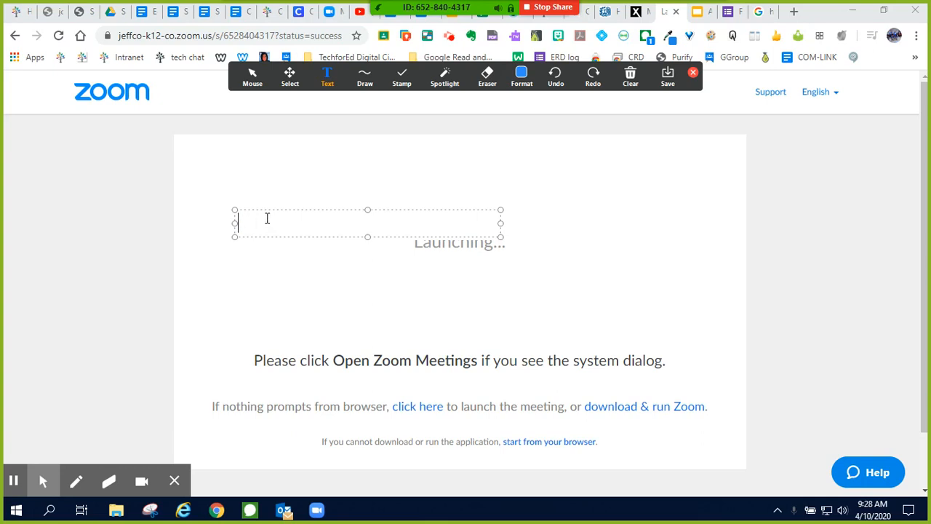
text(This is)
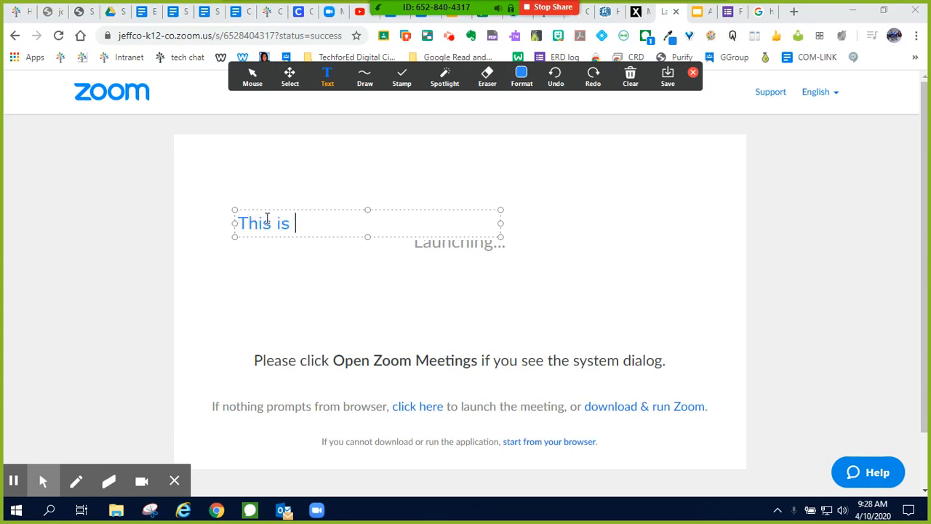
text(great!)
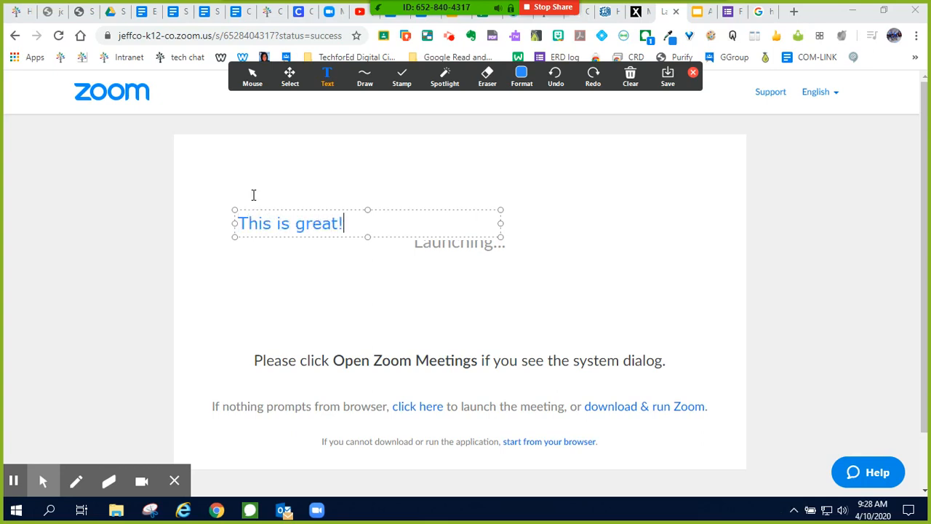
click(364, 76)
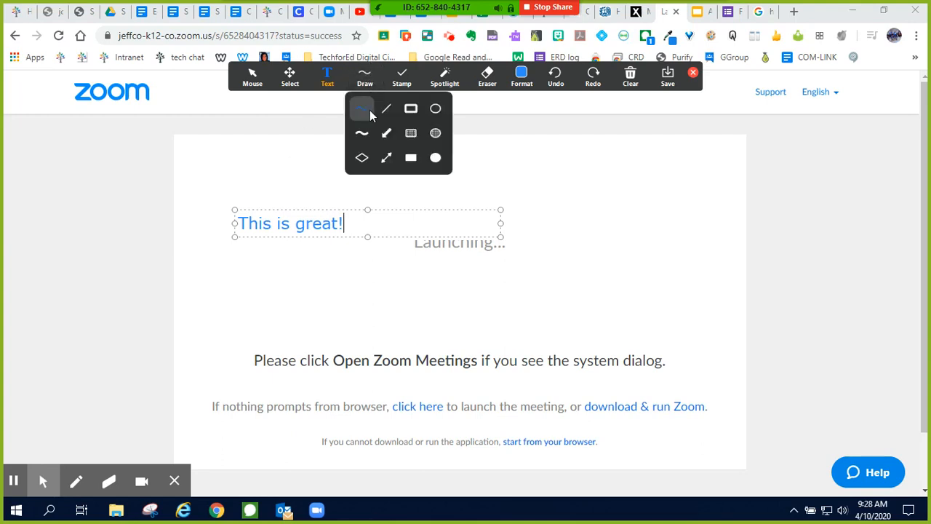
mouse_move(387, 157)
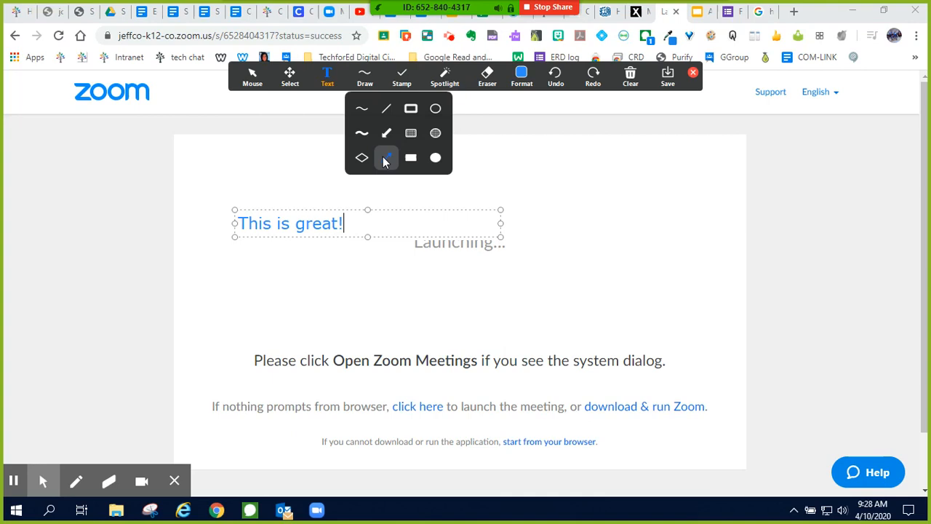
Stamp gold stars around the text, try Spotlight, then erase the star above the text.
click(402, 76)
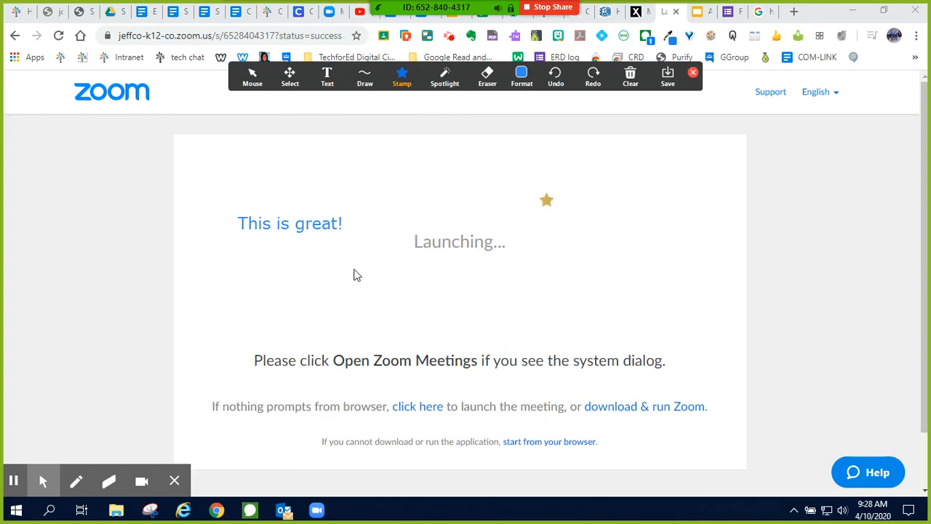
click(445, 76)
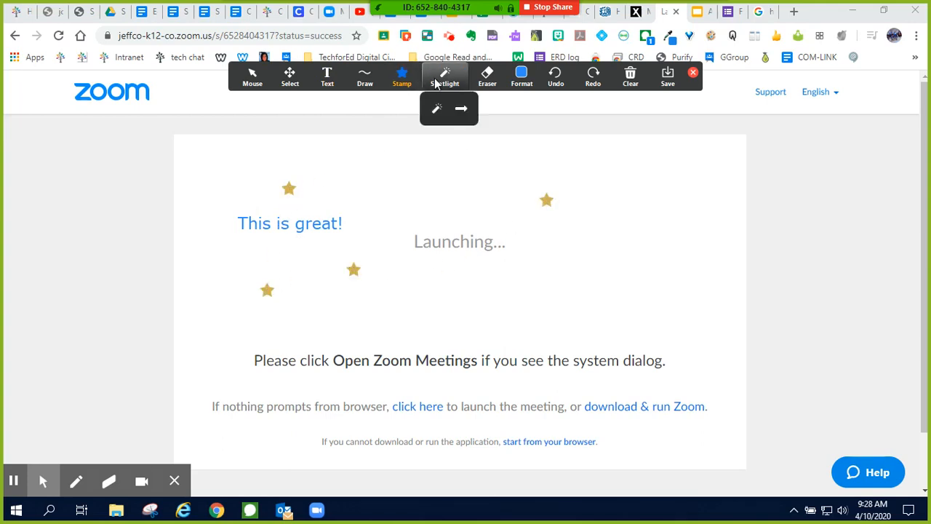
click(445, 75)
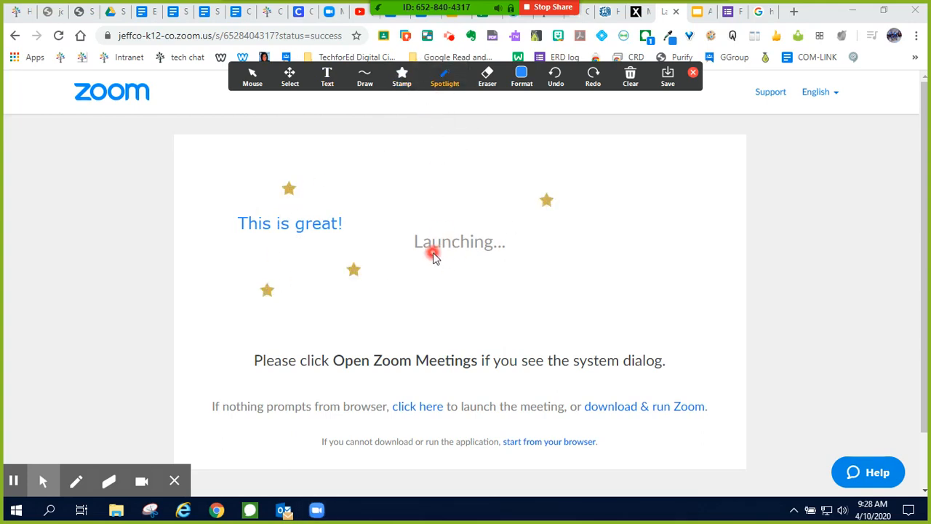
mouse_move(259, 236)
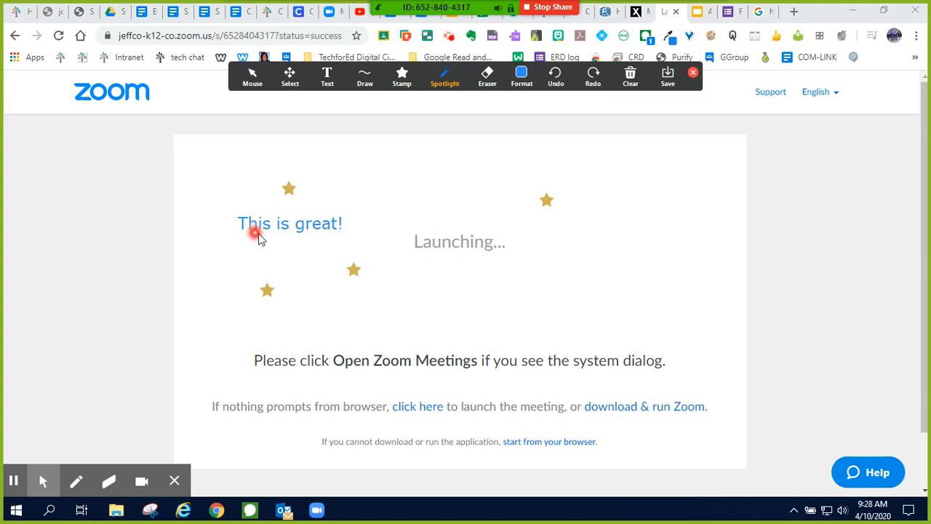
mouse_move(326, 283)
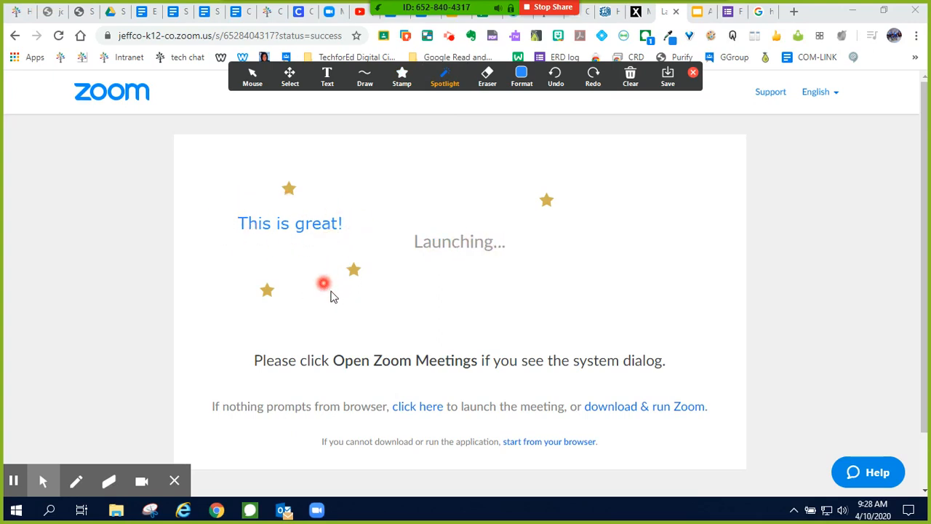
click(486, 76)
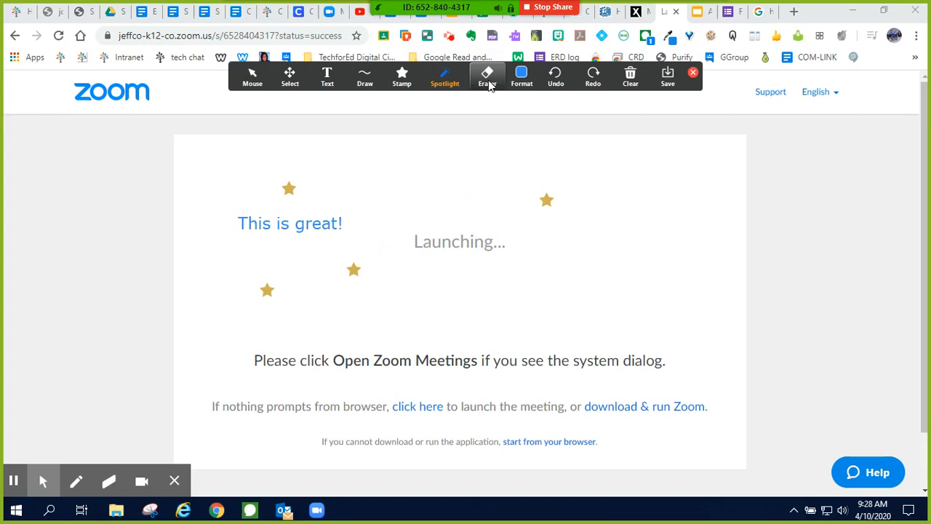
click(485, 76)
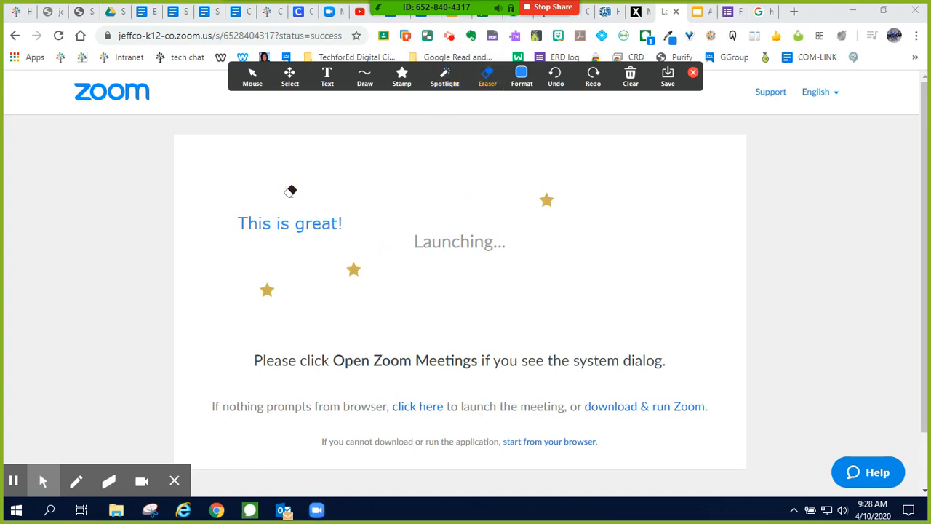
mouse_move(523, 305)
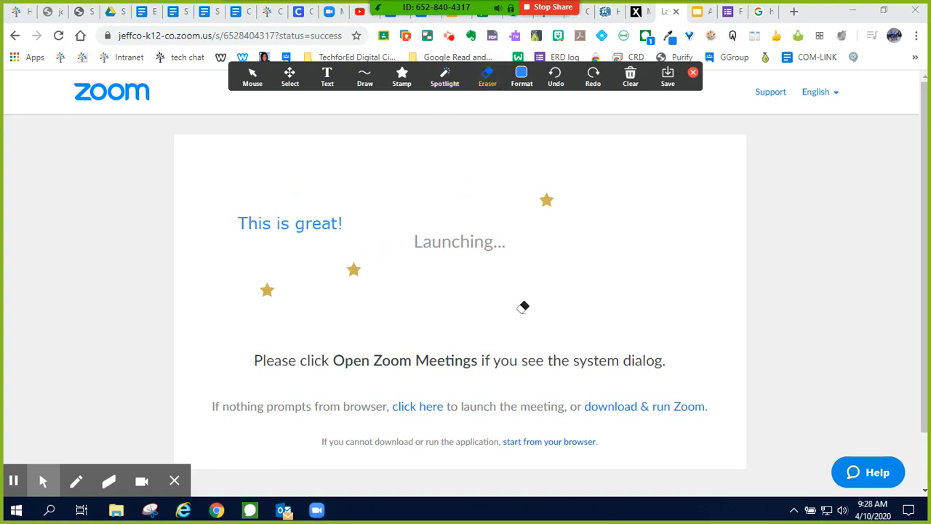
click(521, 76)
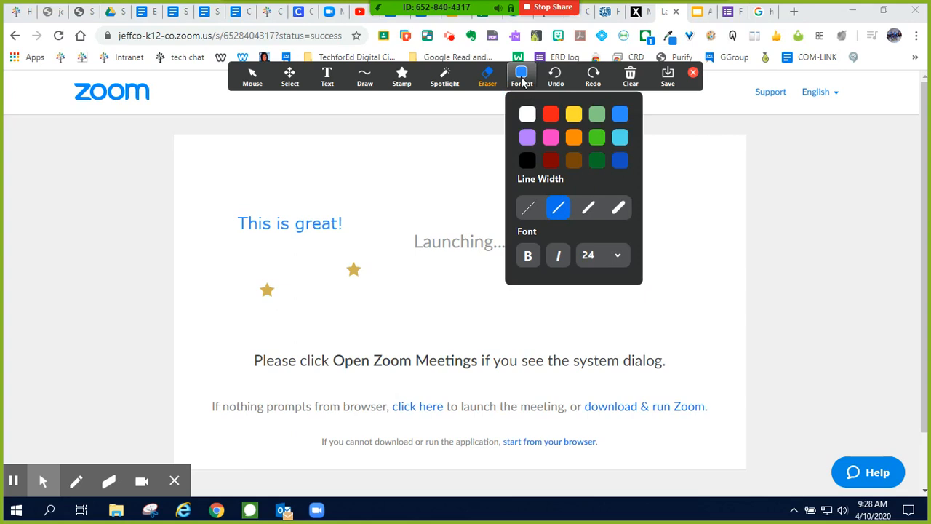
Pick a colour in Format and stamp another gold star, restoring three stars around the text.
click(550, 113)
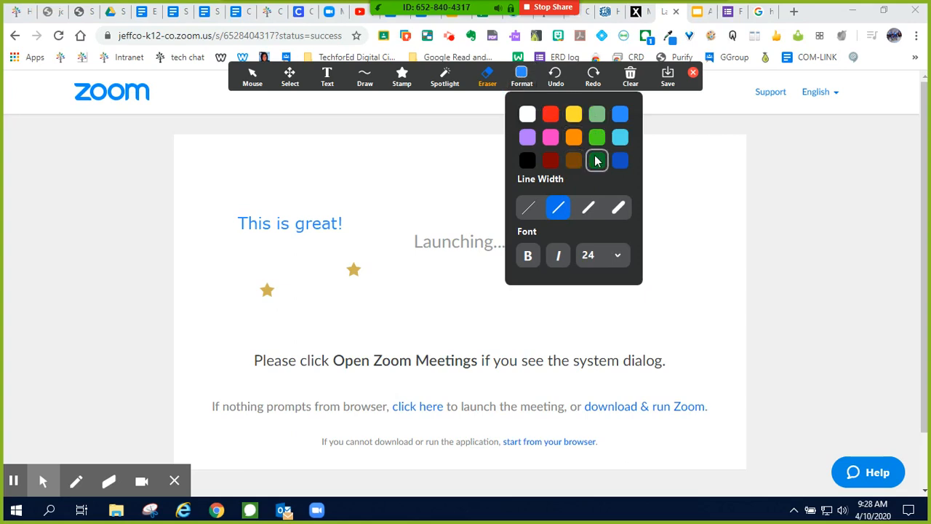
mouse_move(541, 211)
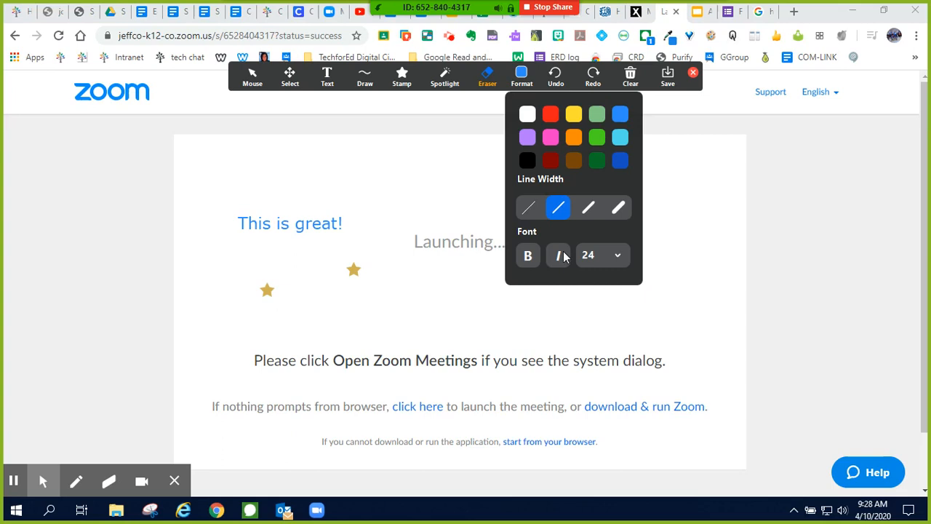
click(616, 255)
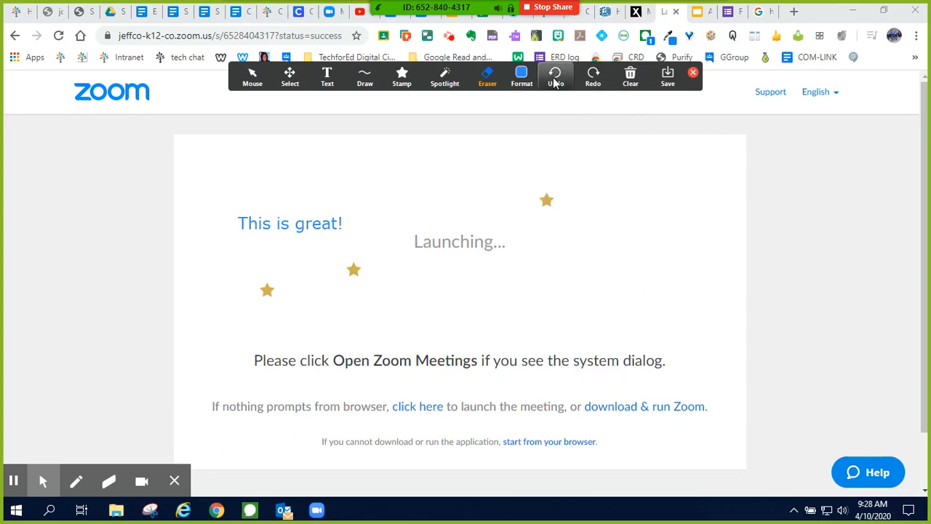
mouse_move(593, 76)
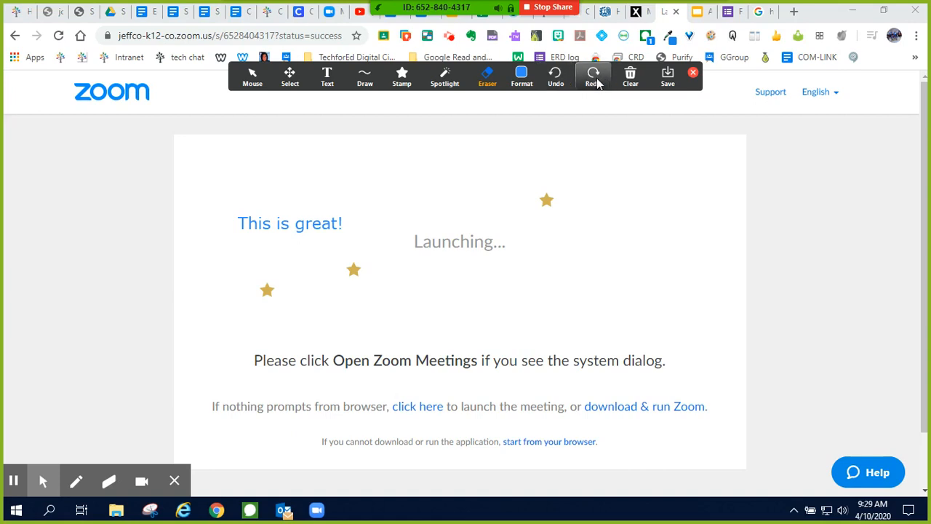
click(630, 76)
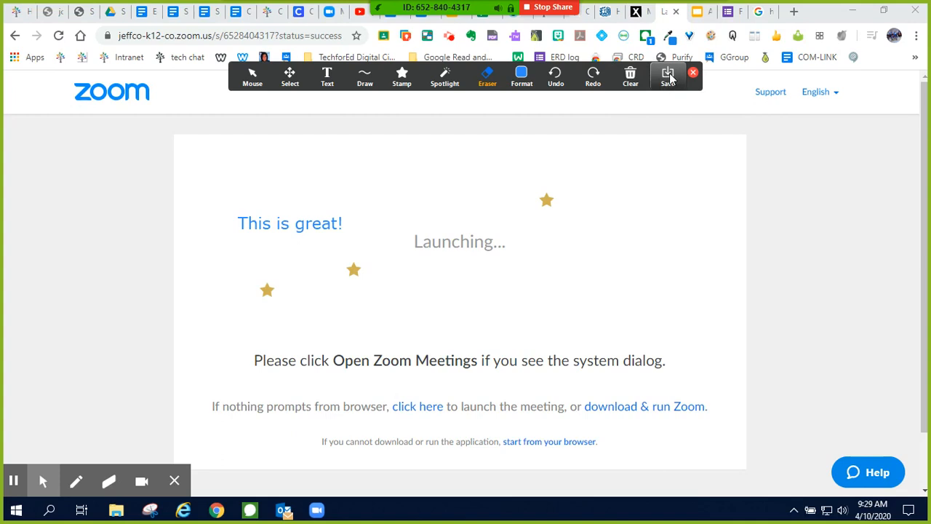
mouse_move(678, 76)
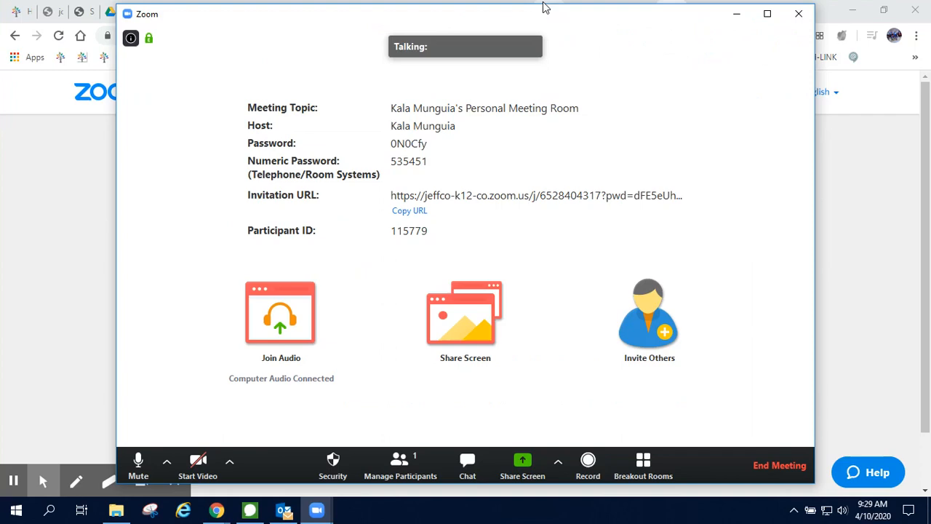
Share a whiteboard instead of the screen and clear the earlier 3+3=6 drawing.
click(522, 466)
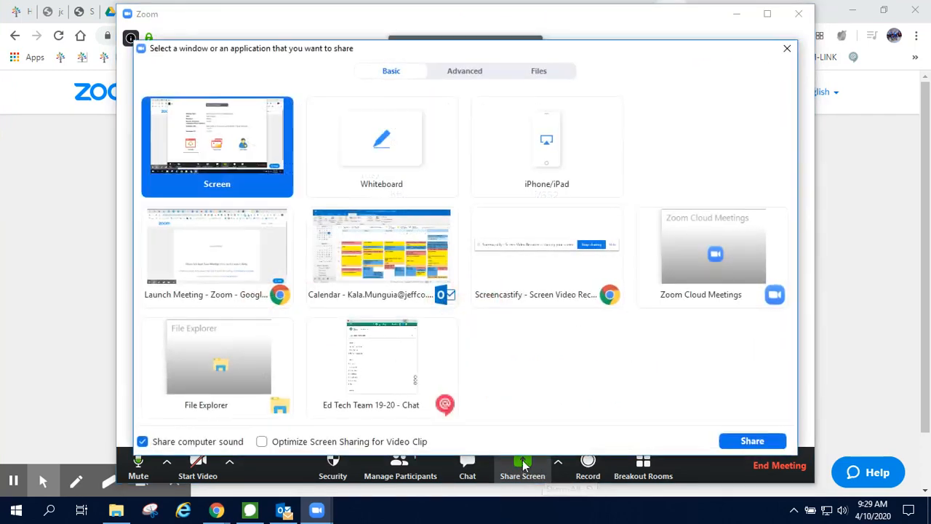
click(381, 145)
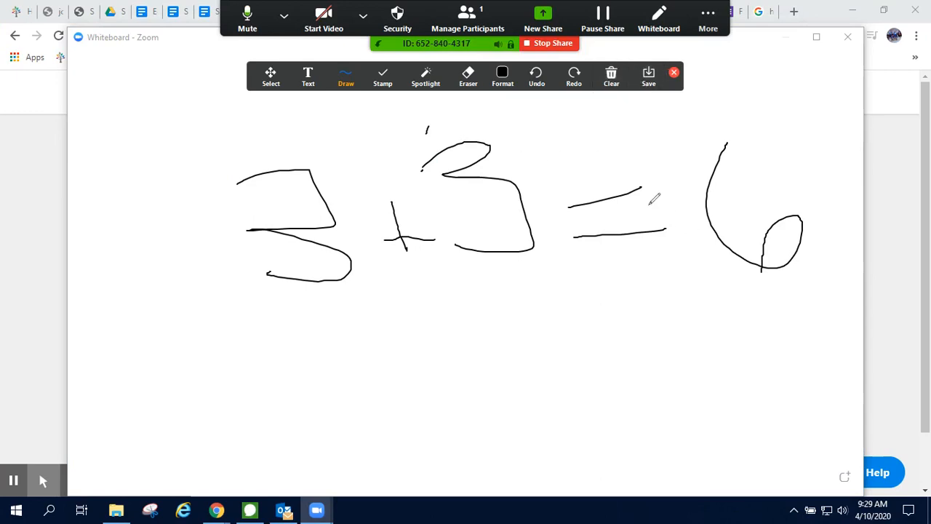
click(611, 75)
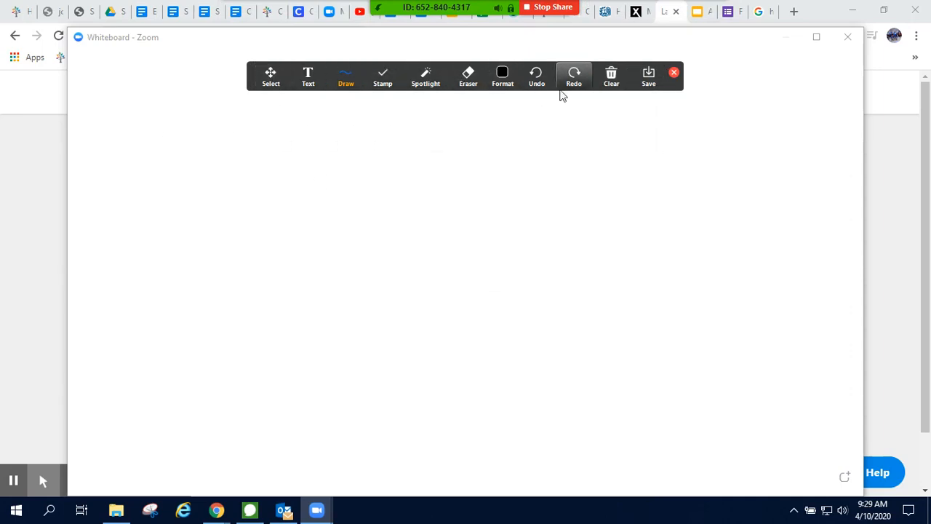
Hand-draw a grey '3 + 3 = 6' on the whiteboard, keeping it when the Clear menu appears.
click(383, 75)
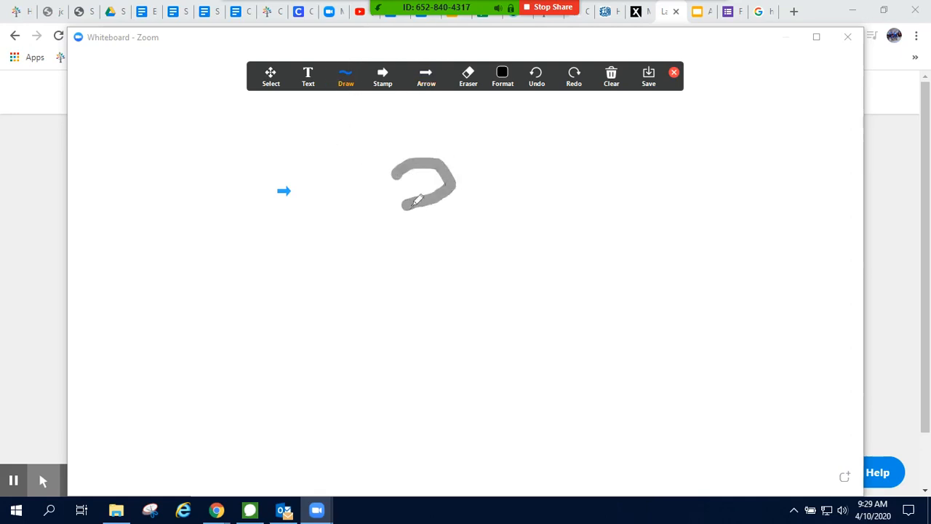
drag(404, 201, 516, 240)
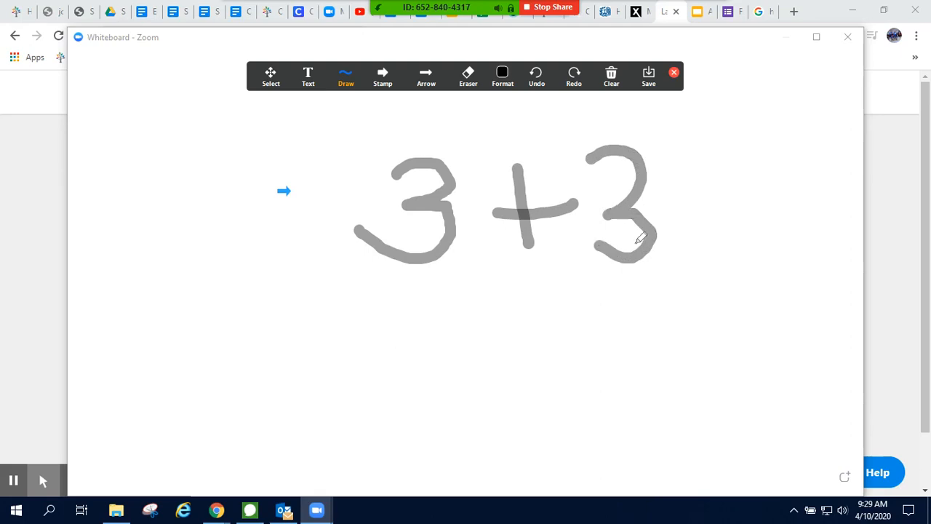
drag(672, 186, 774, 221)
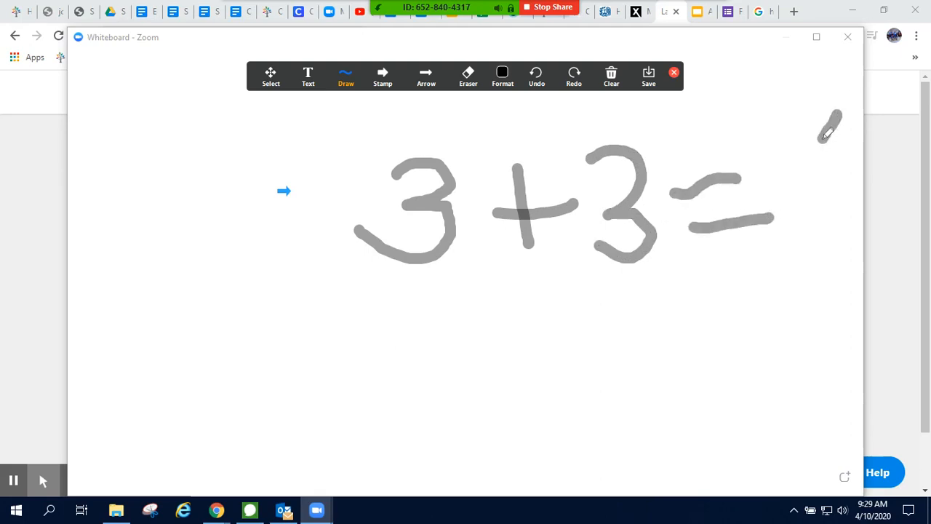
drag(841, 117, 829, 276)
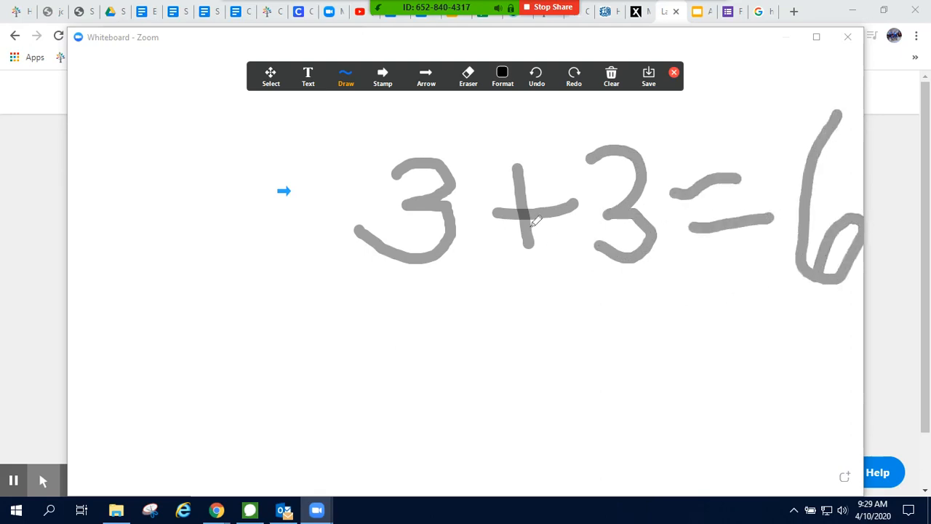
click(611, 76)
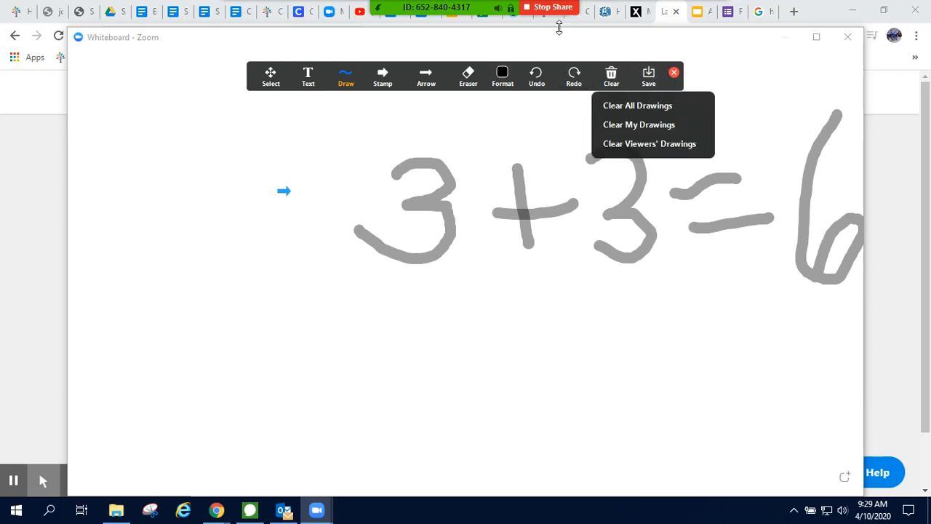
click(707, 14)
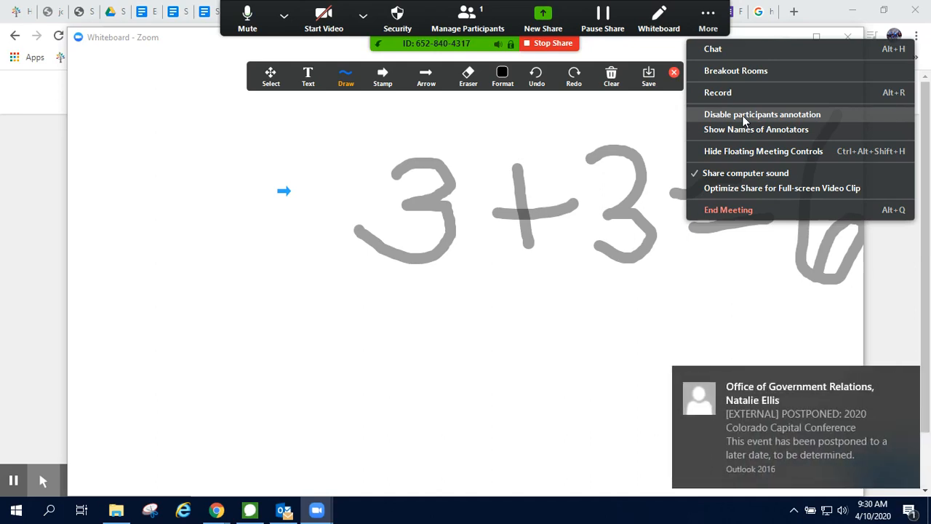
mouse_move(913, 439)
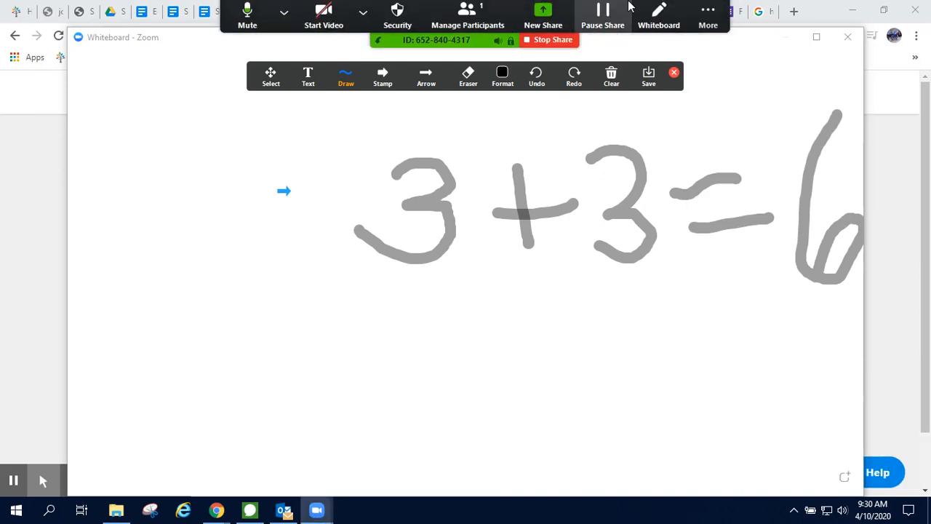
click(707, 16)
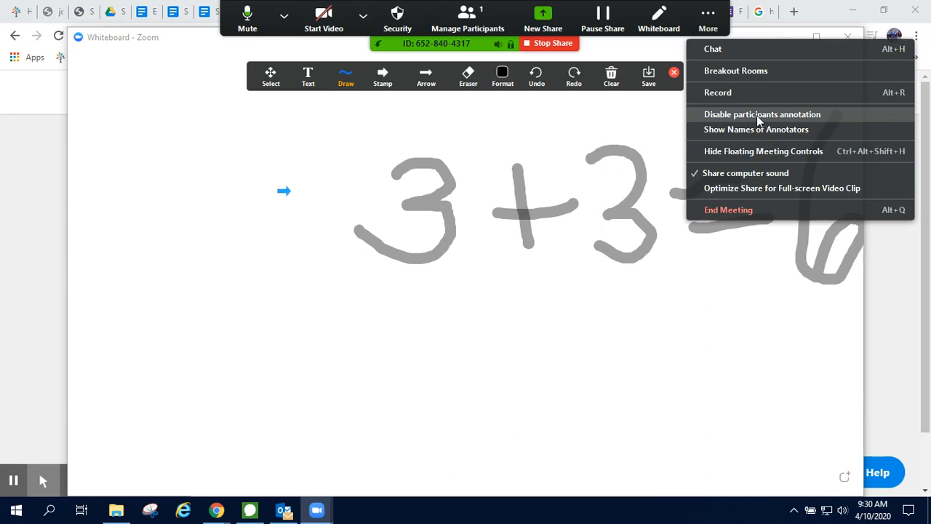
mouse_move(757, 134)
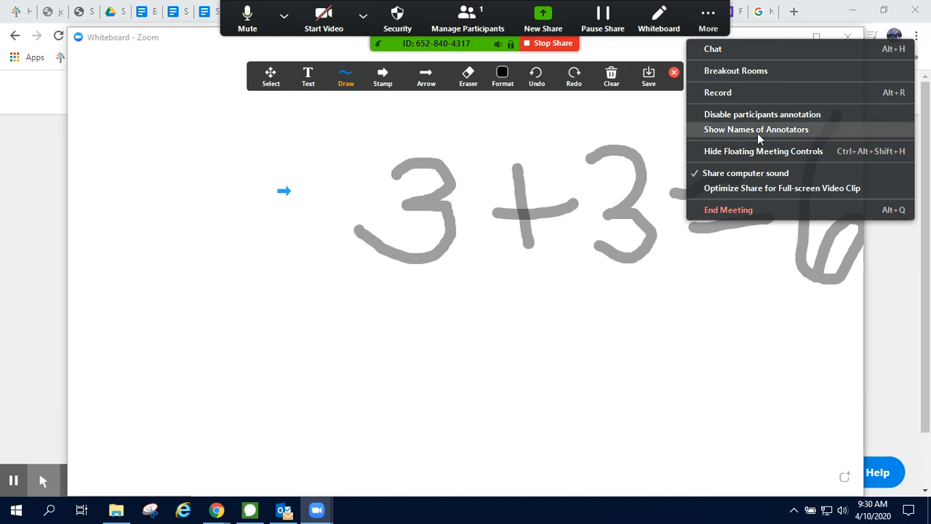
mouse_move(792, 138)
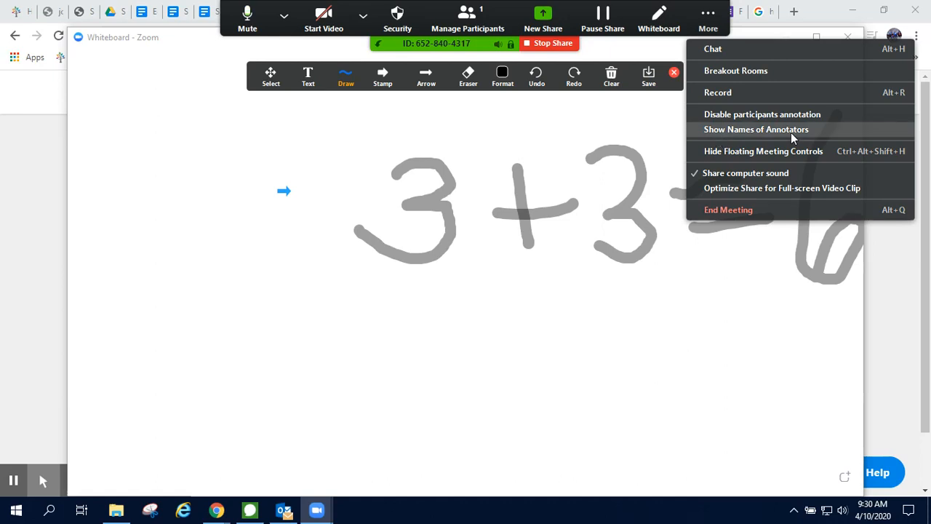